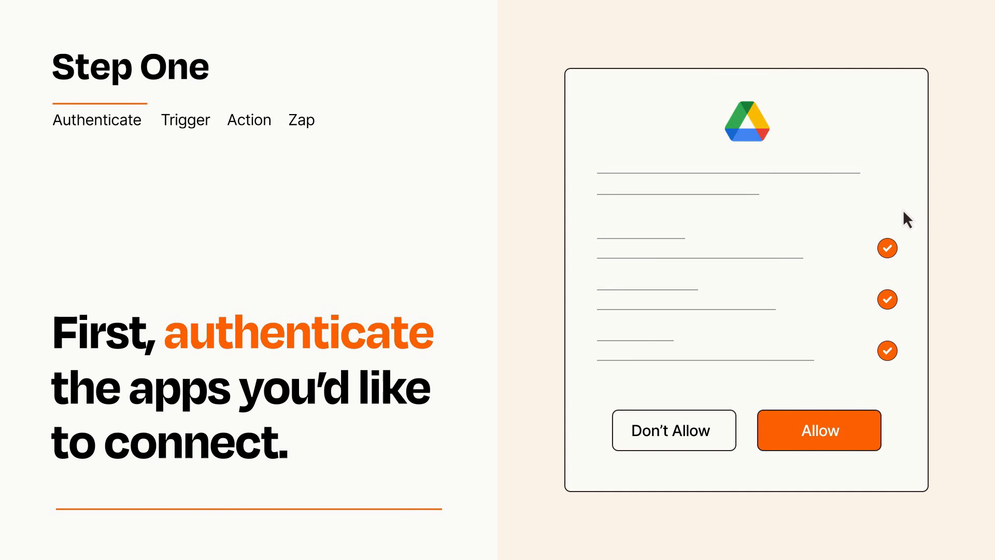
mouse_move(876, 463)
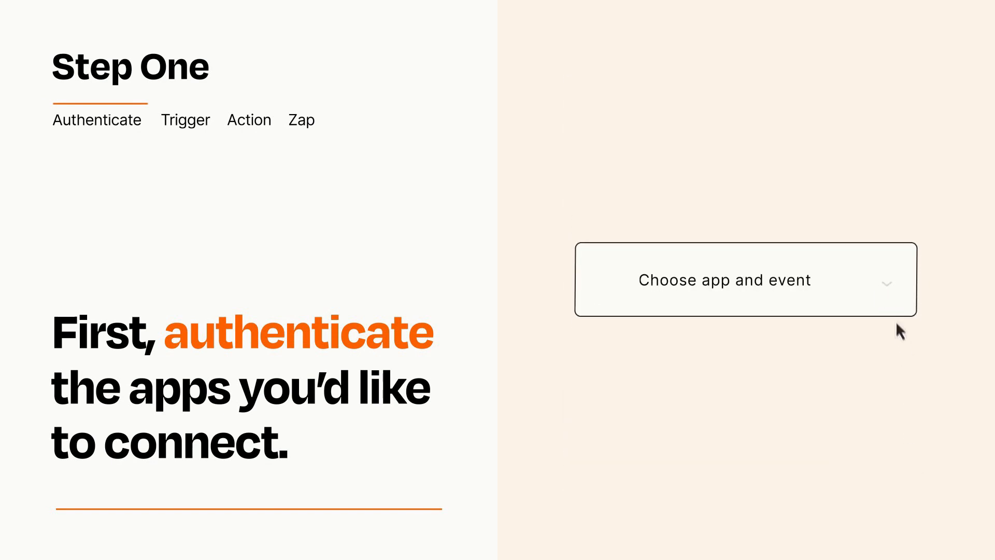
- Open the trigger's app-and-event chooser after granting Google Drive access
left_click(746, 279)
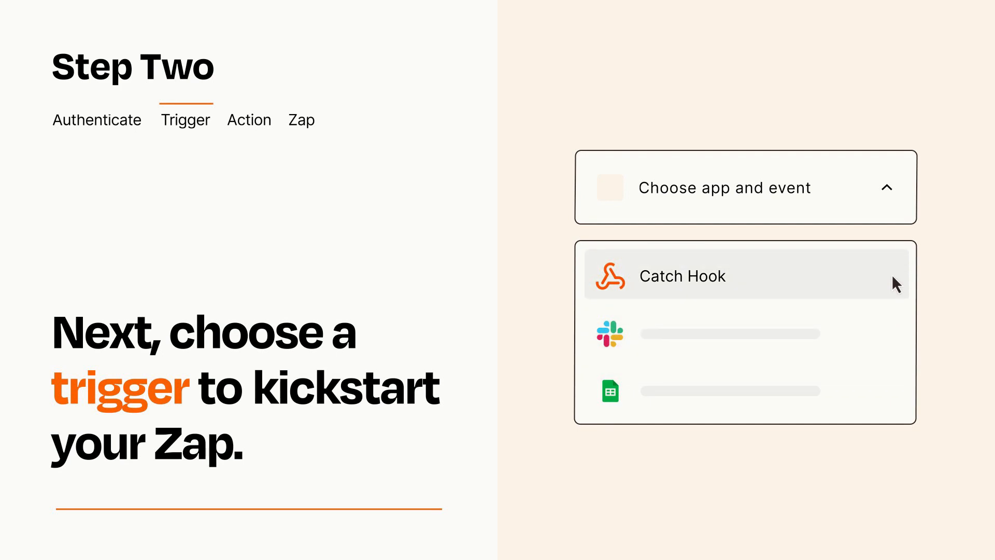
mouse_move(897, 288)
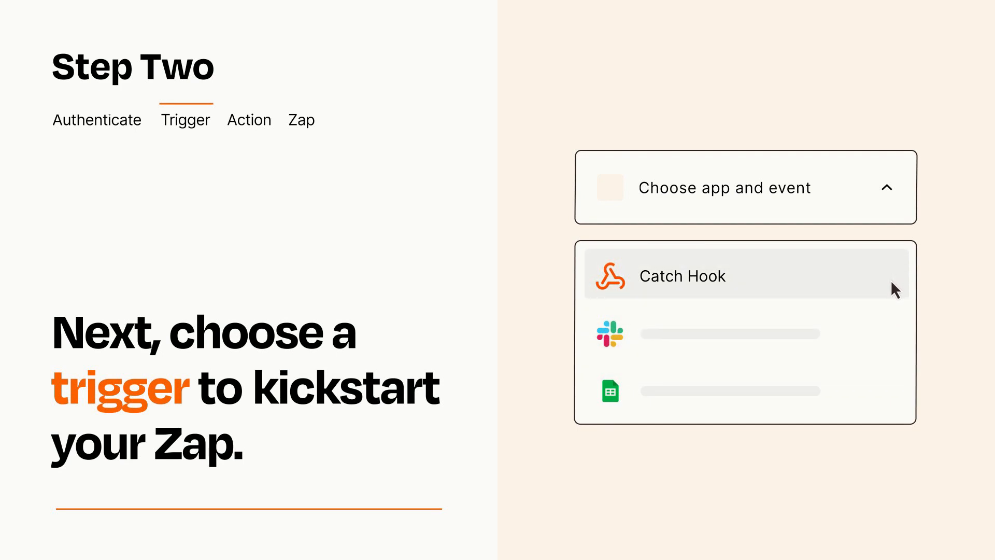
- Select Catch Hook as the Zap's trigger app and event
left_click(682, 275)
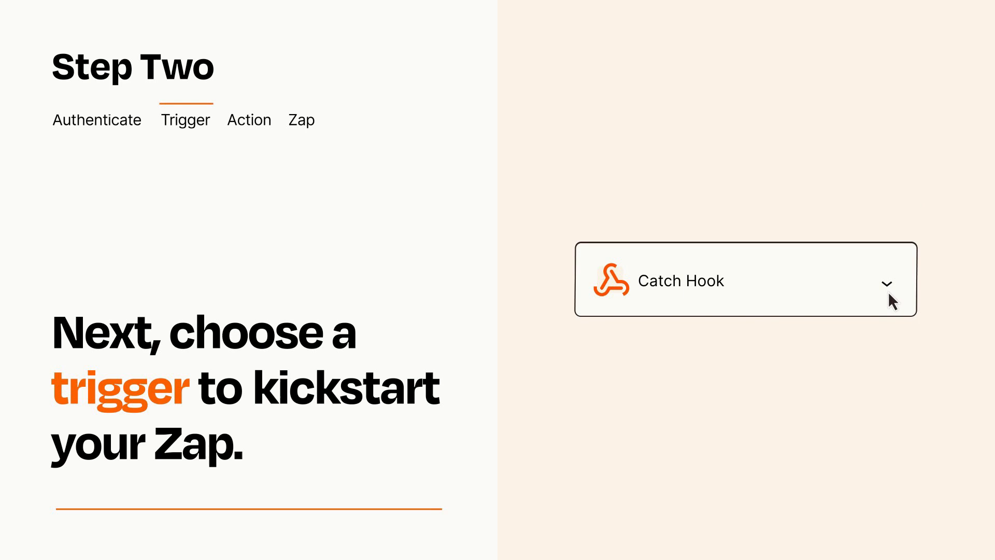
mouse_move(901, 295)
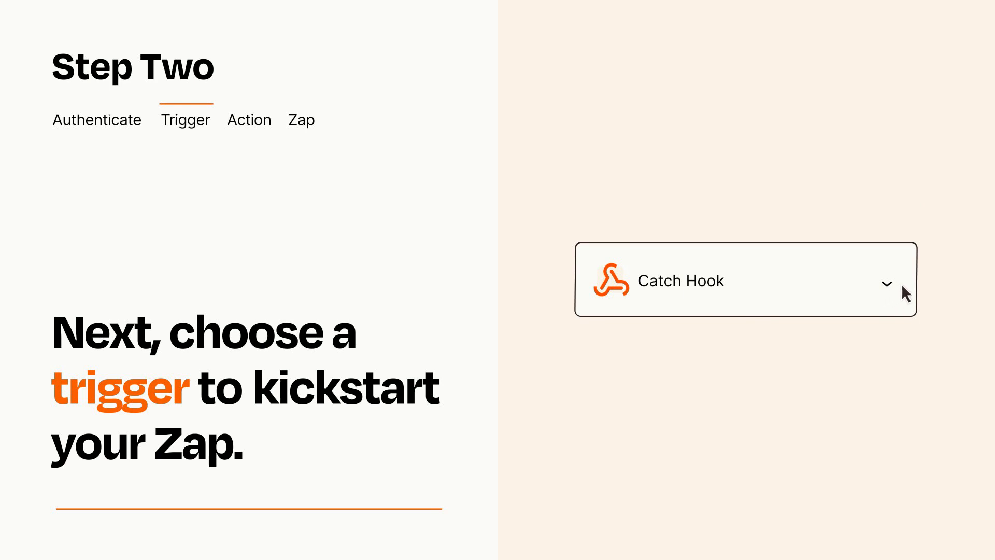
mouse_move(899, 286)
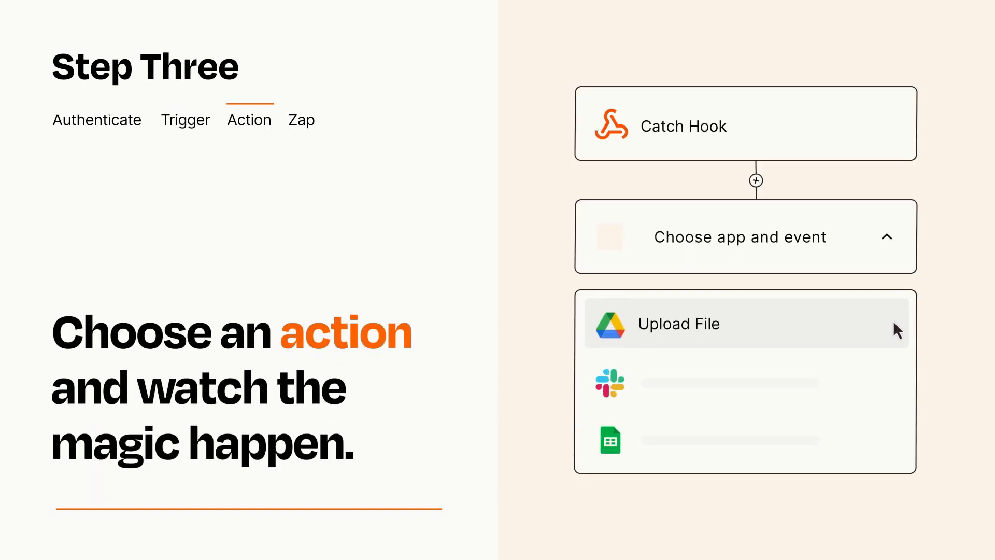
mouse_move(896, 392)
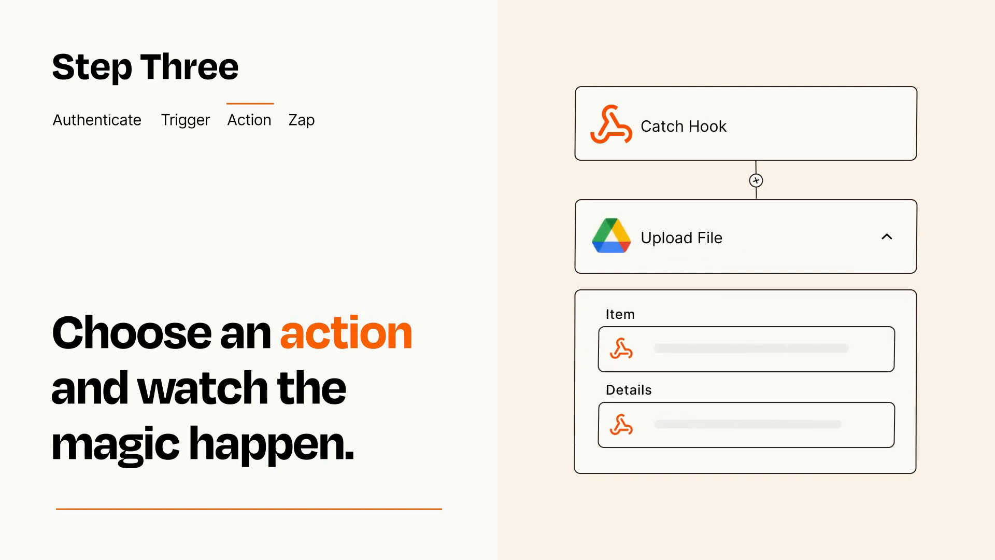
- Close the Google Drive Upload File action's field settings once Item and Details are mapped
left_click(887, 236)
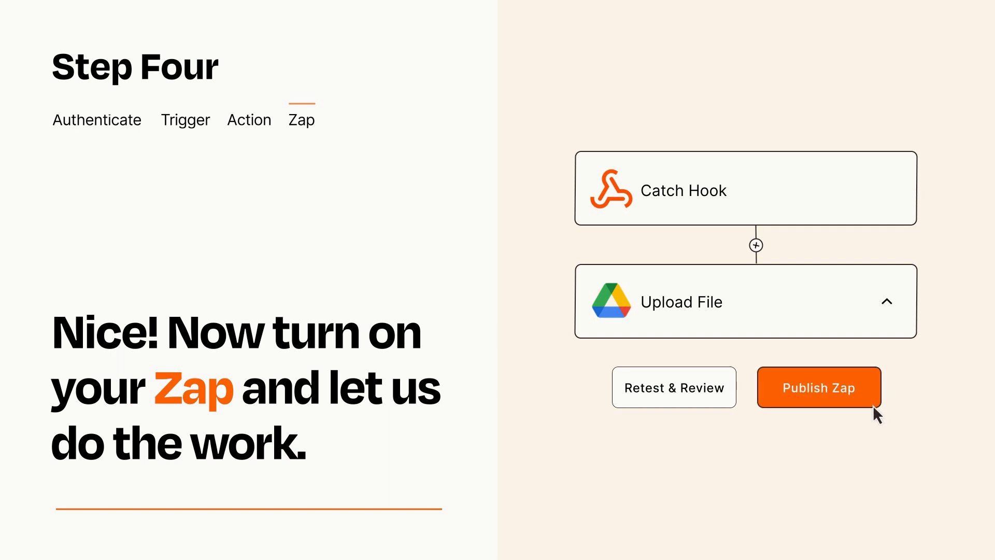
- Publish the Catch Hook to Google Drive Upload File Zap
left_click(819, 387)
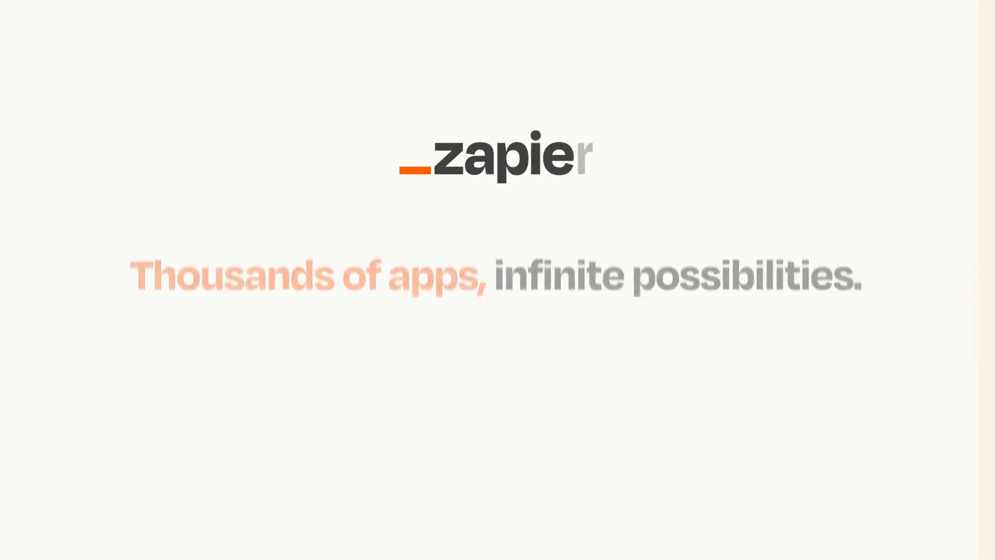